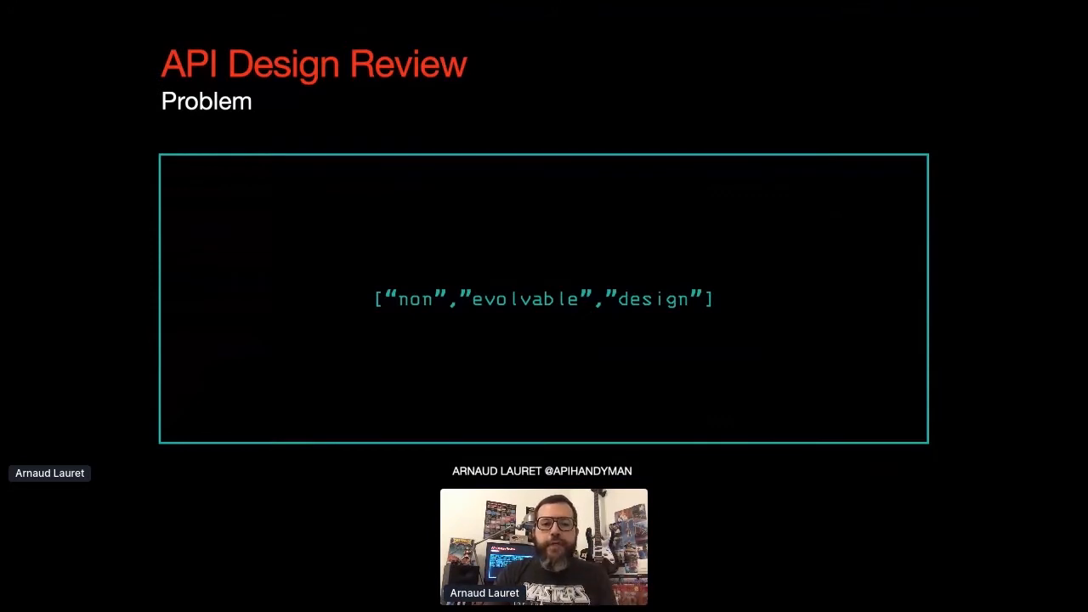
key(Right)
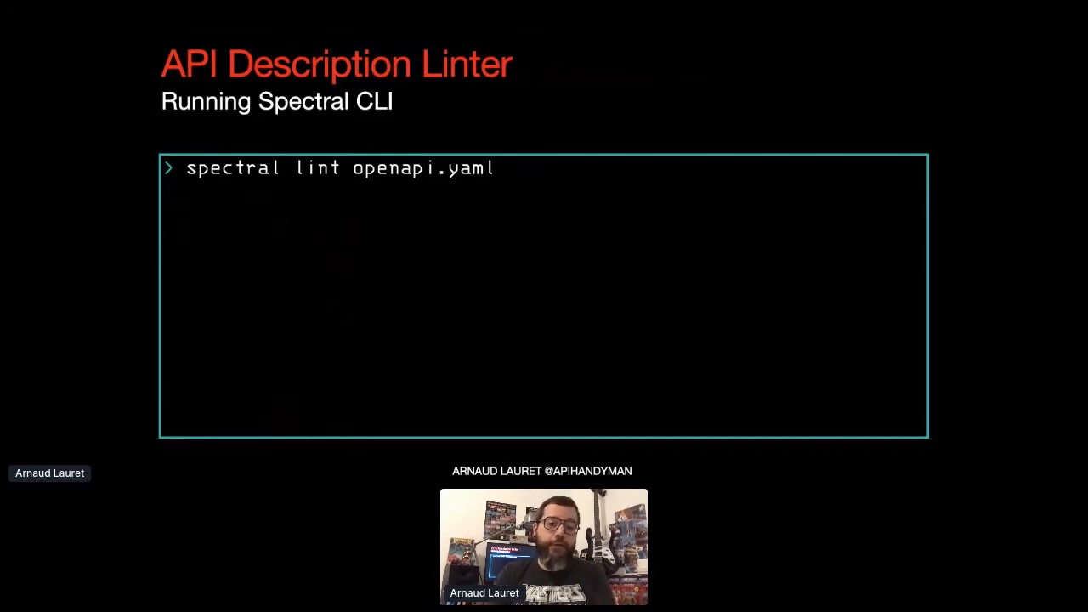
key(Enter)
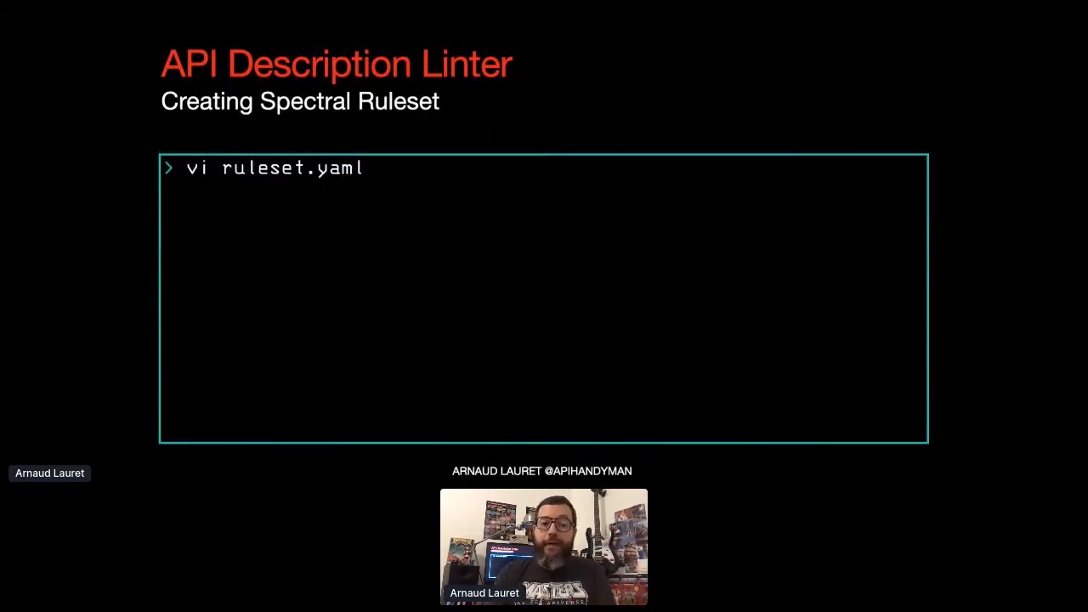
text(rules:)
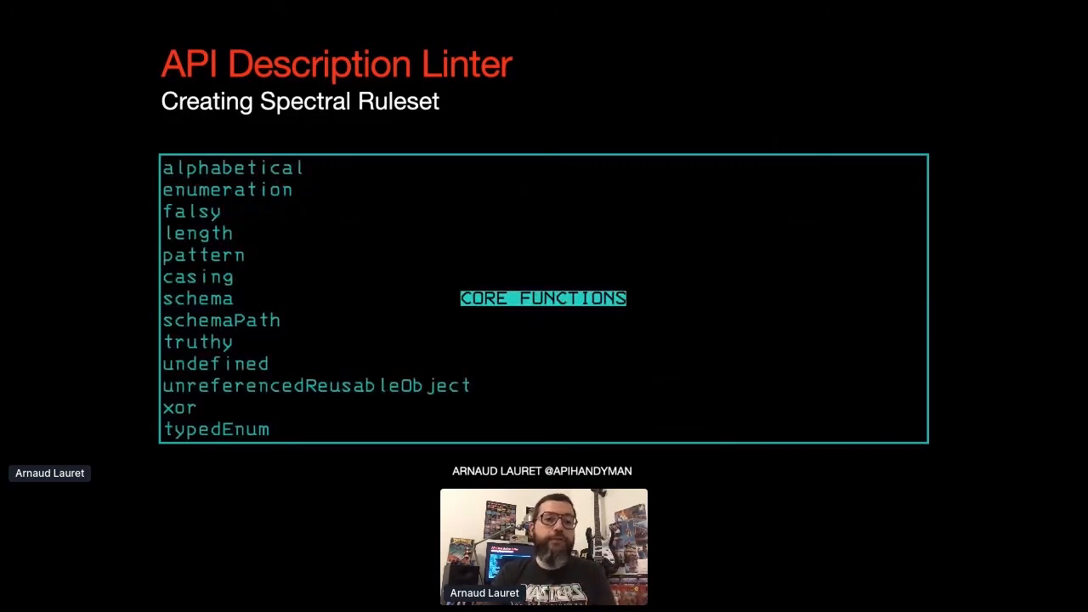
key(Right)
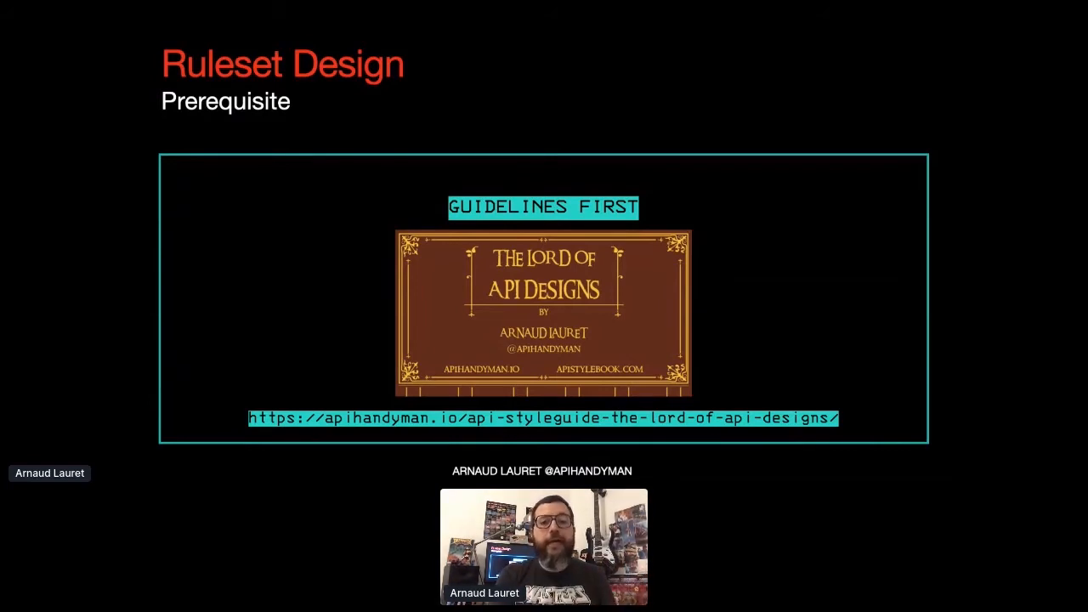
key(Right)
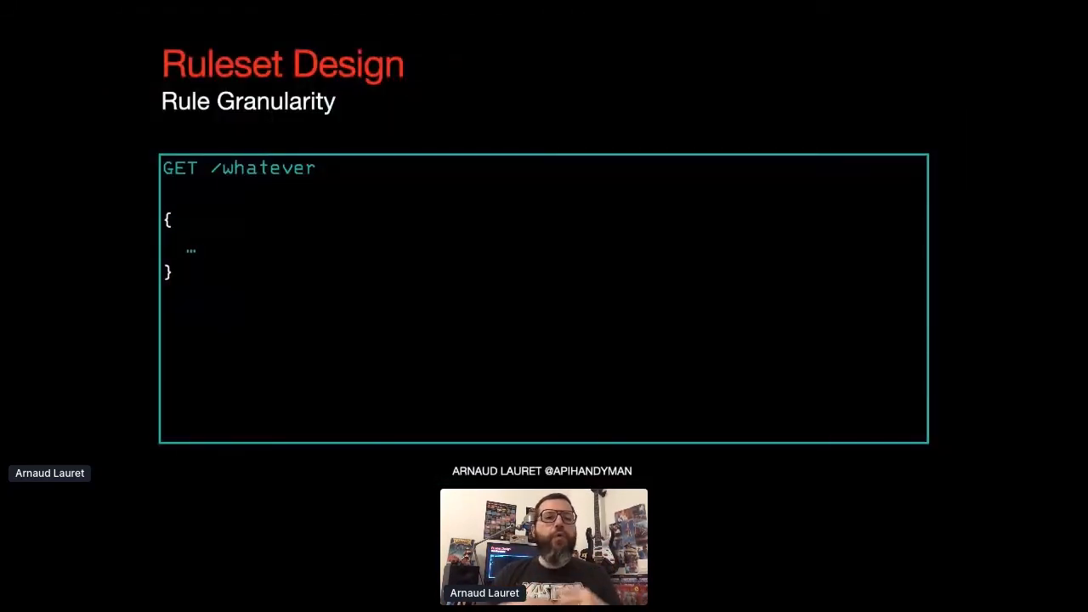
key(Right)
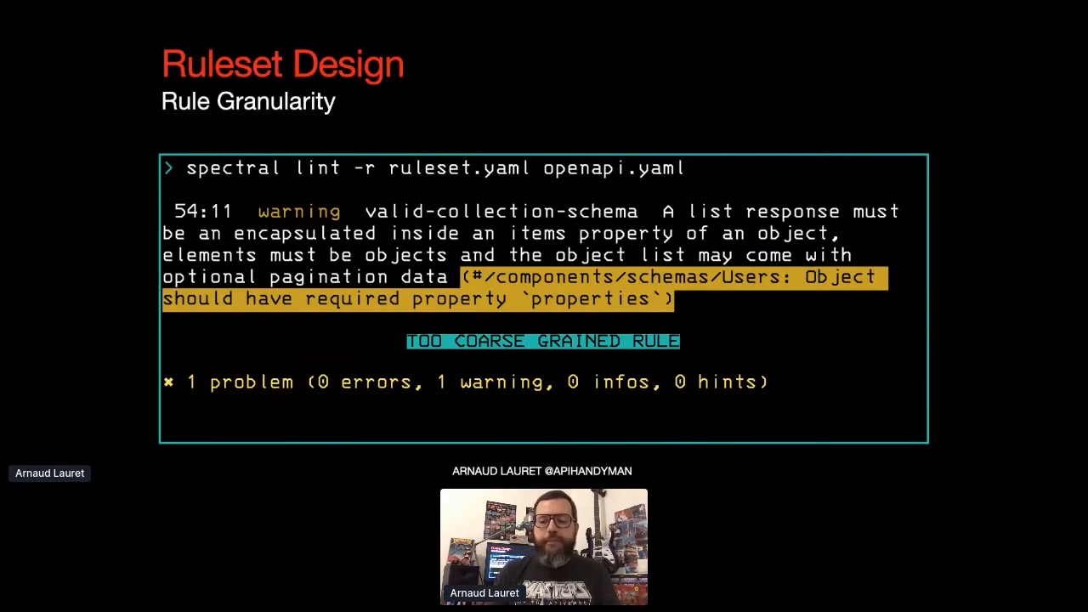
key(Right)
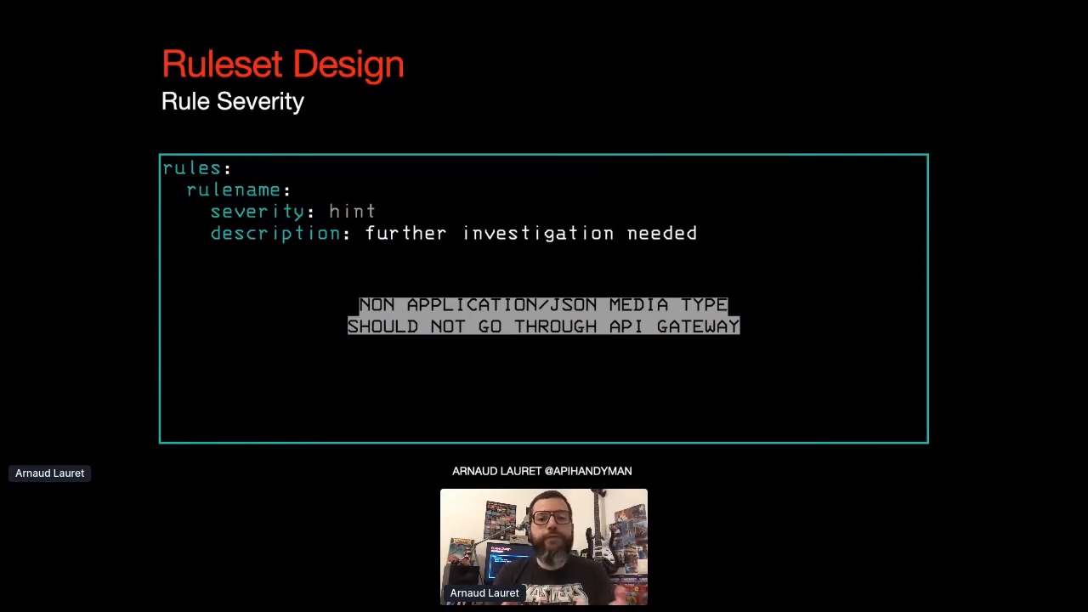
key(Right)
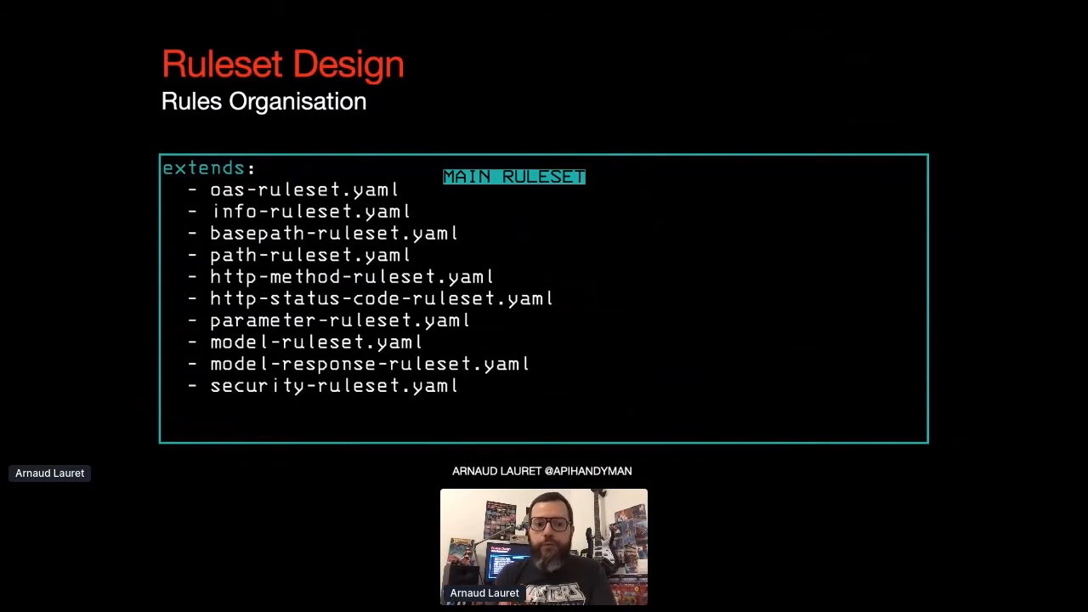
key(Right)
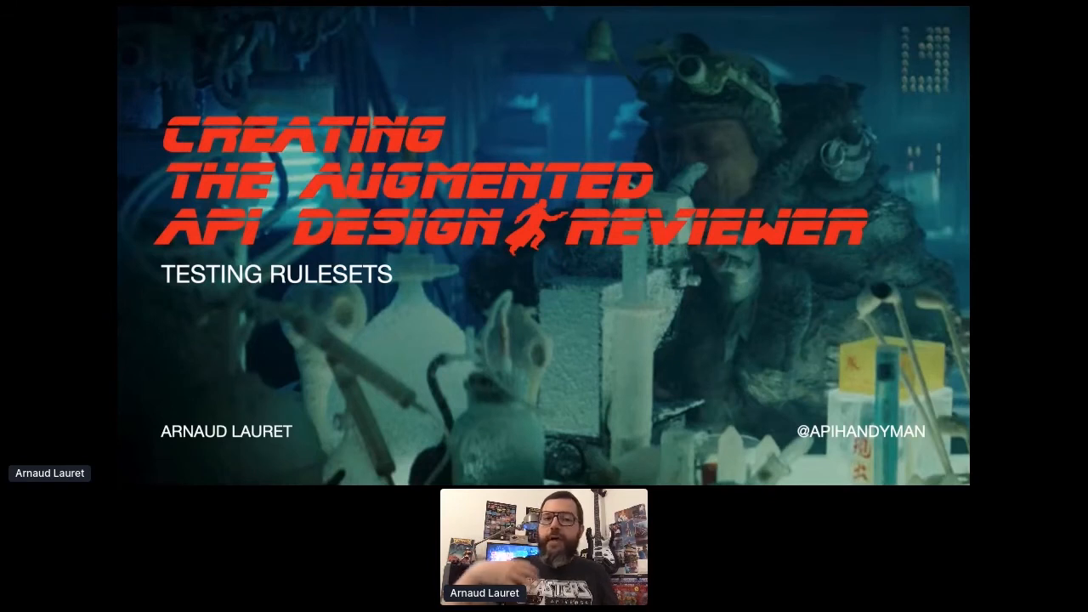
key(Right)
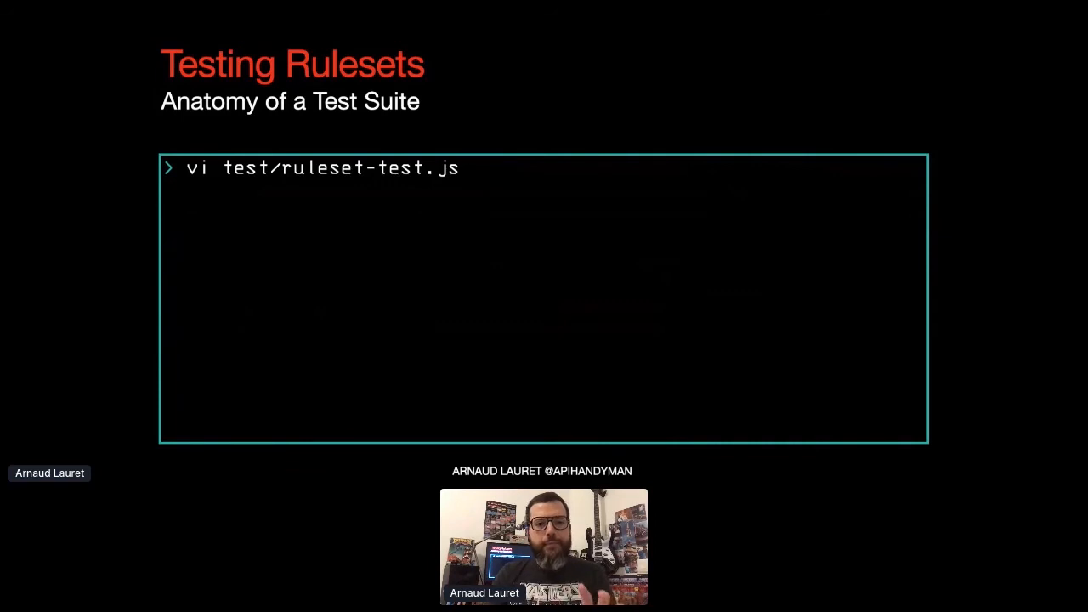
key(Right)
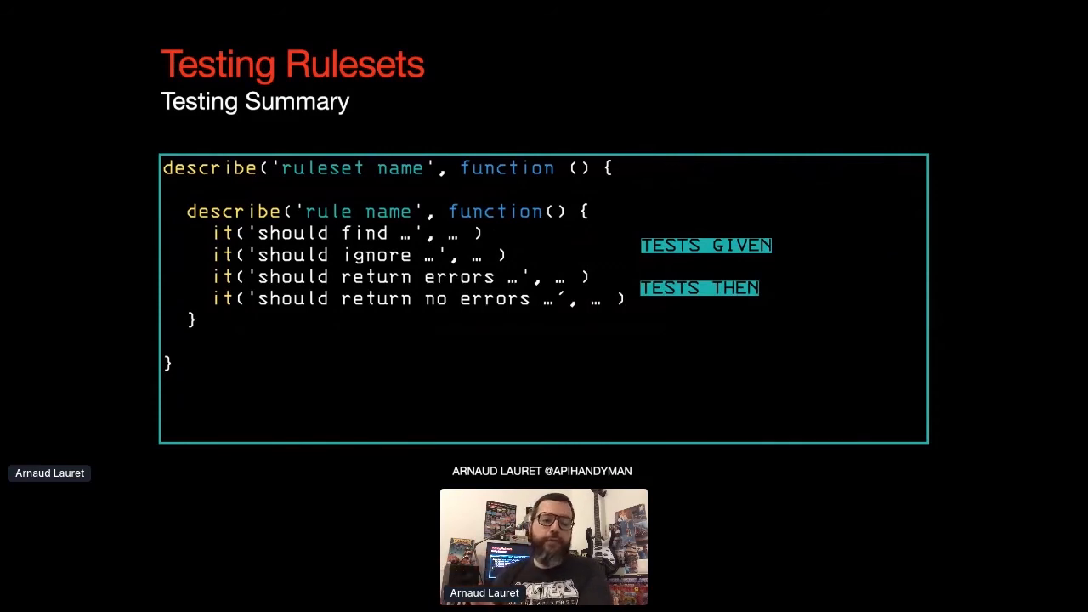
key(Right)
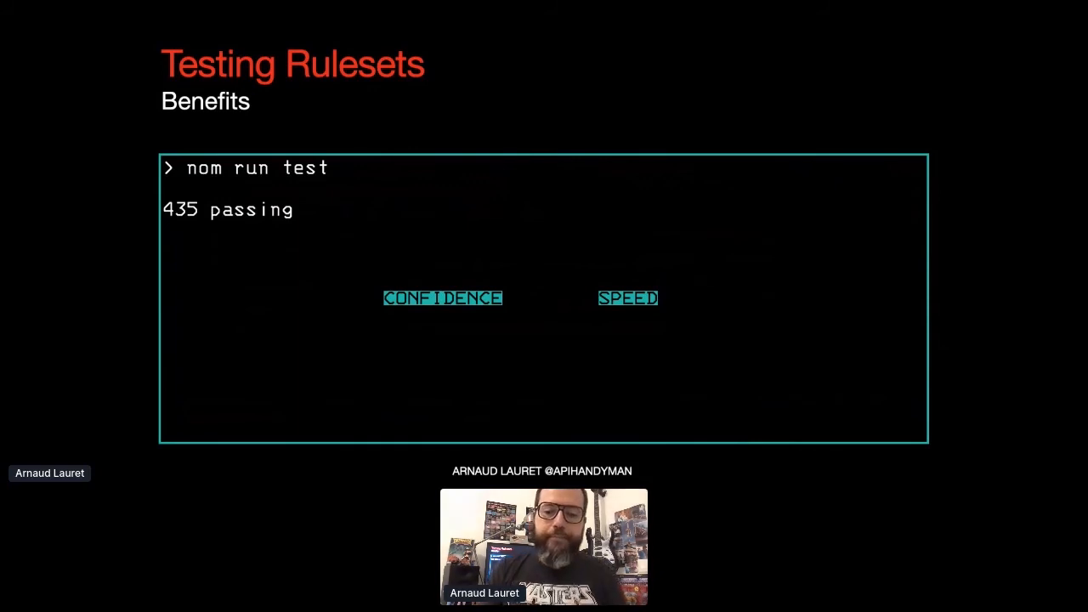
key(Right)
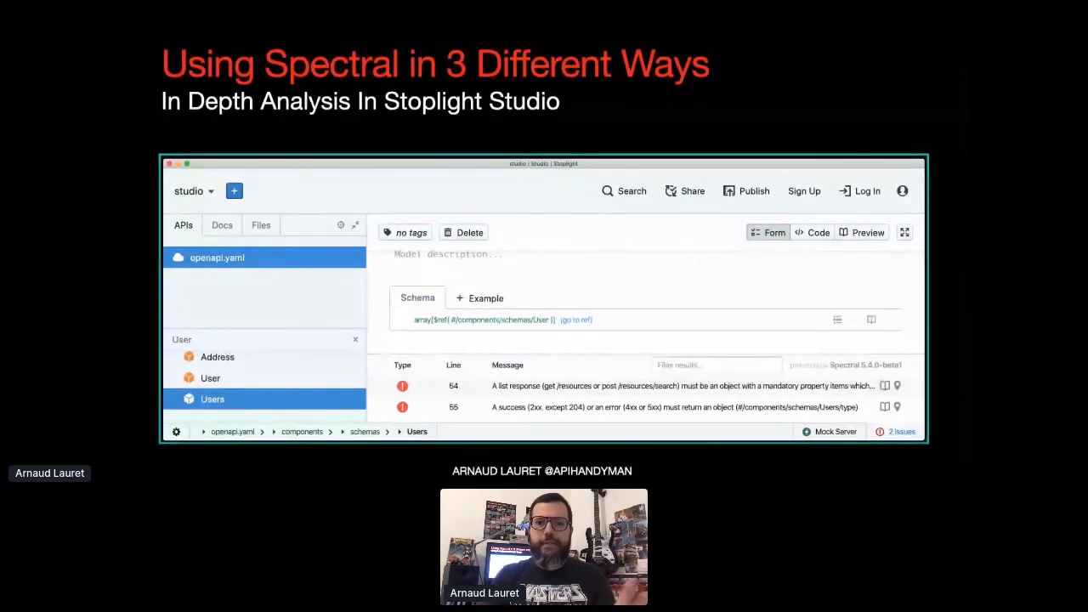
click(262, 225)
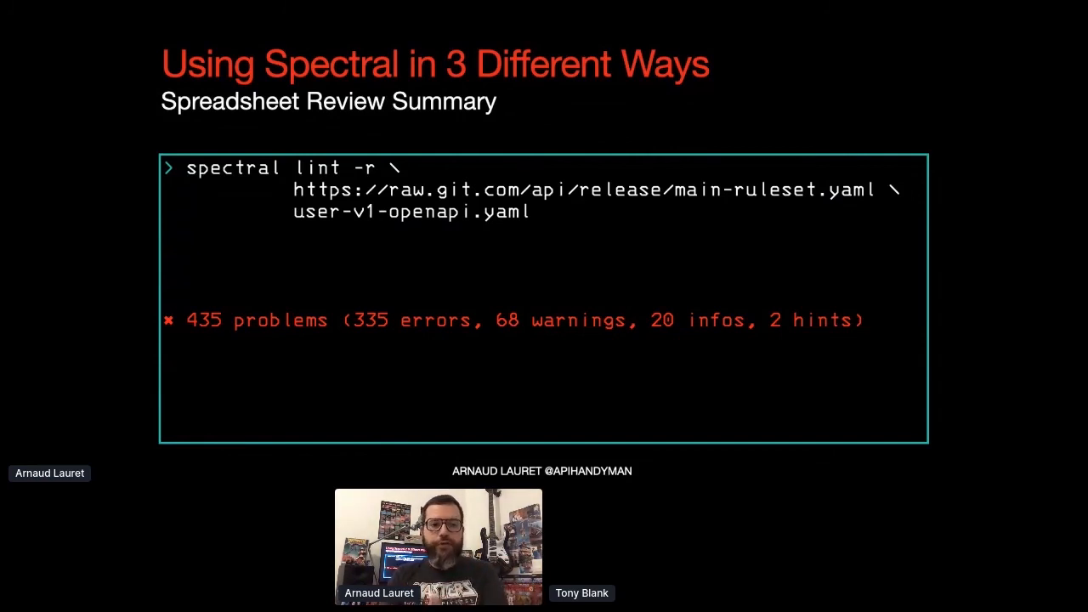
key(Right)
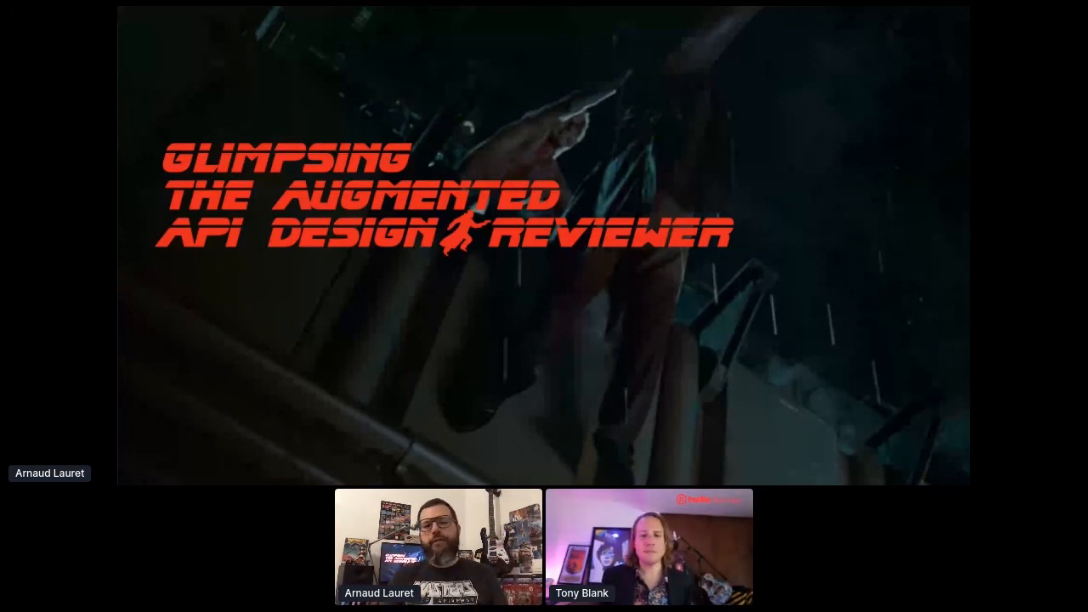
key(Right)
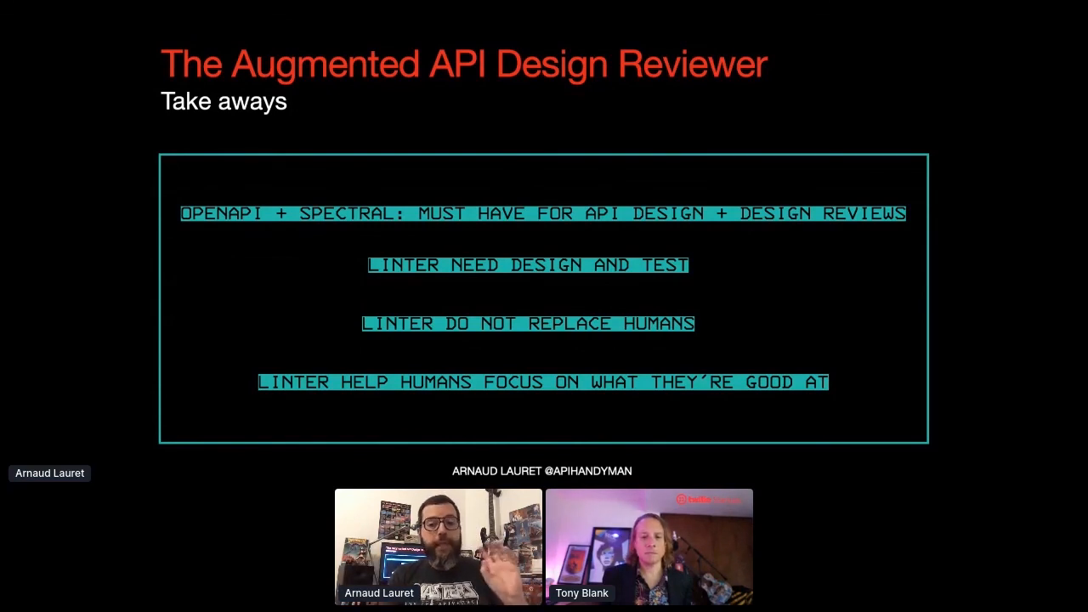
key(Right)
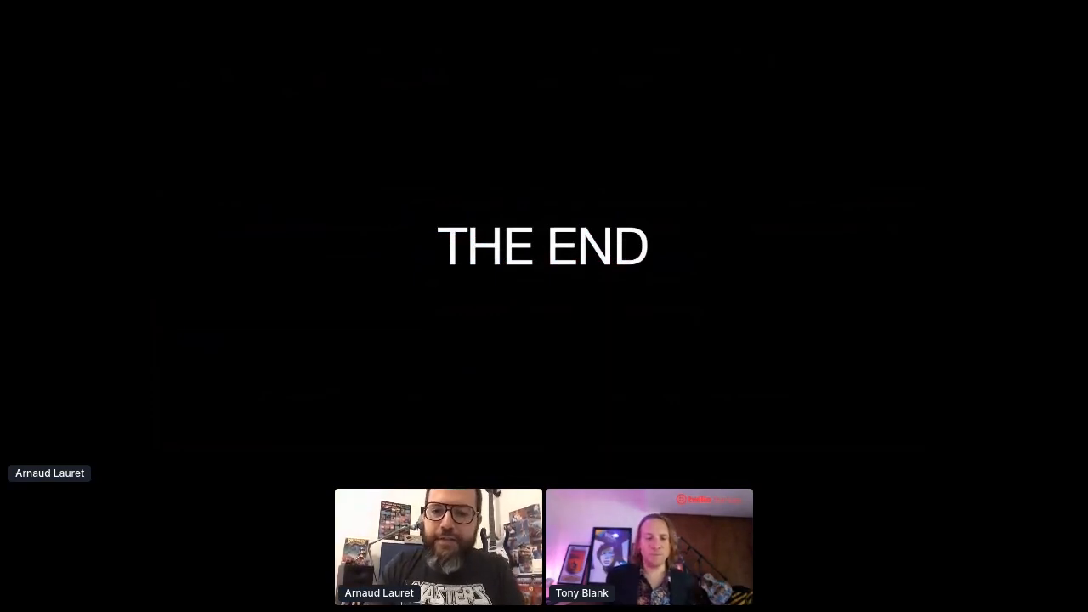